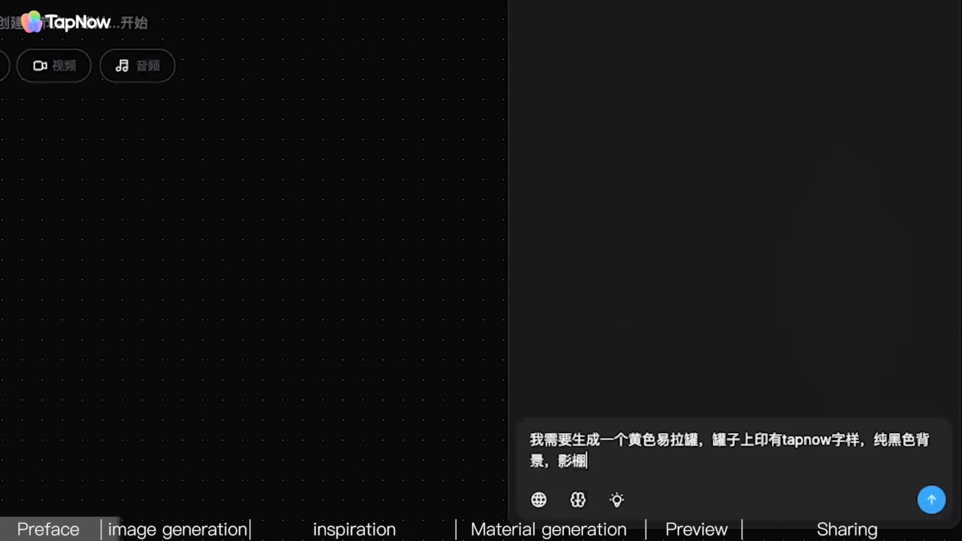
Step: Send the assistant a Chinese request asking for an English shooting prompt for the yellow can
text(拍摄效果，请给到我英文提示词)
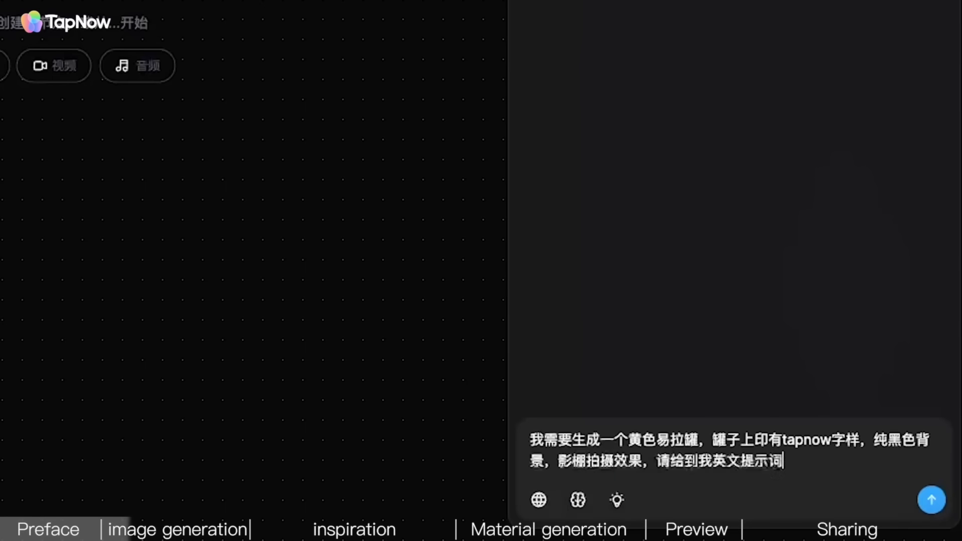
click(931, 499)
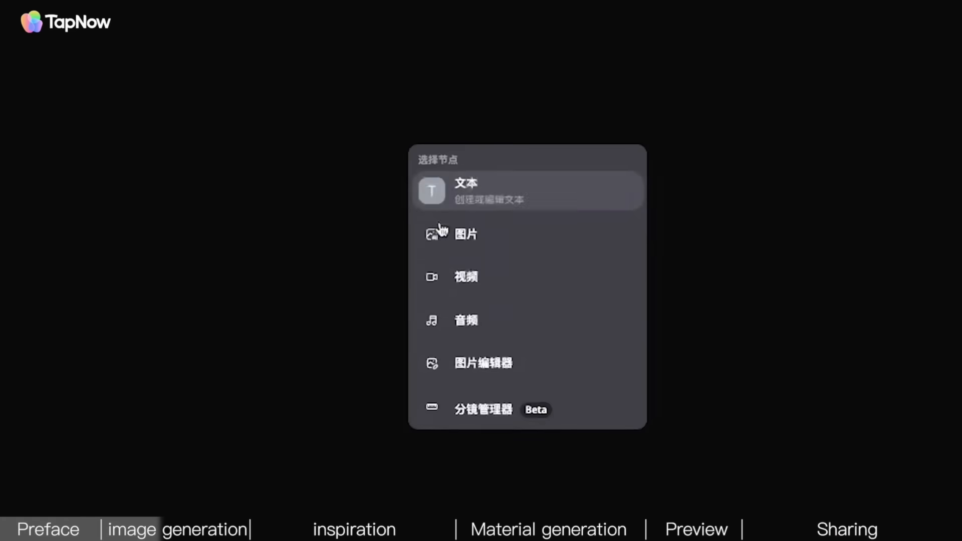
Step: Add an Image node using the MJ V7 model and generate the yellow TapNow can set from the English prompt
click(466, 234)
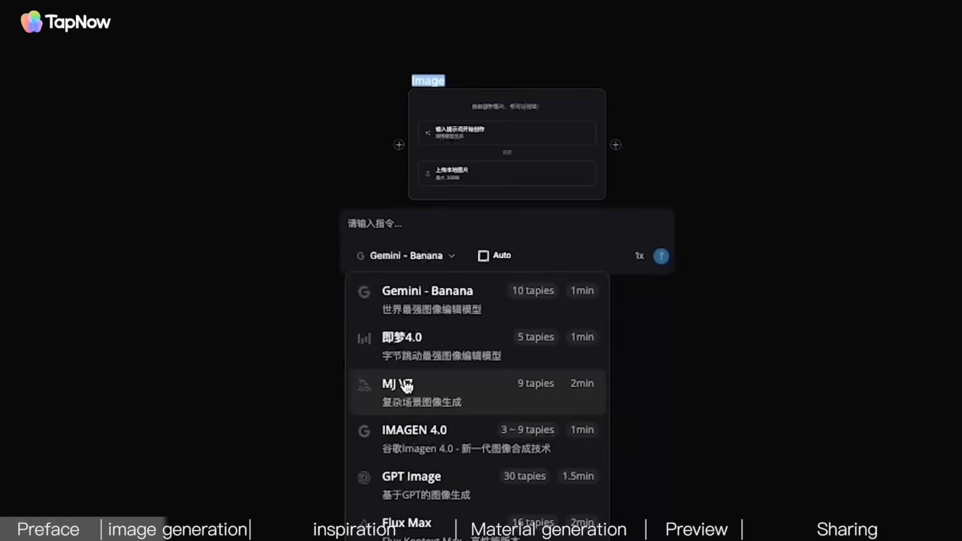
click(397, 385)
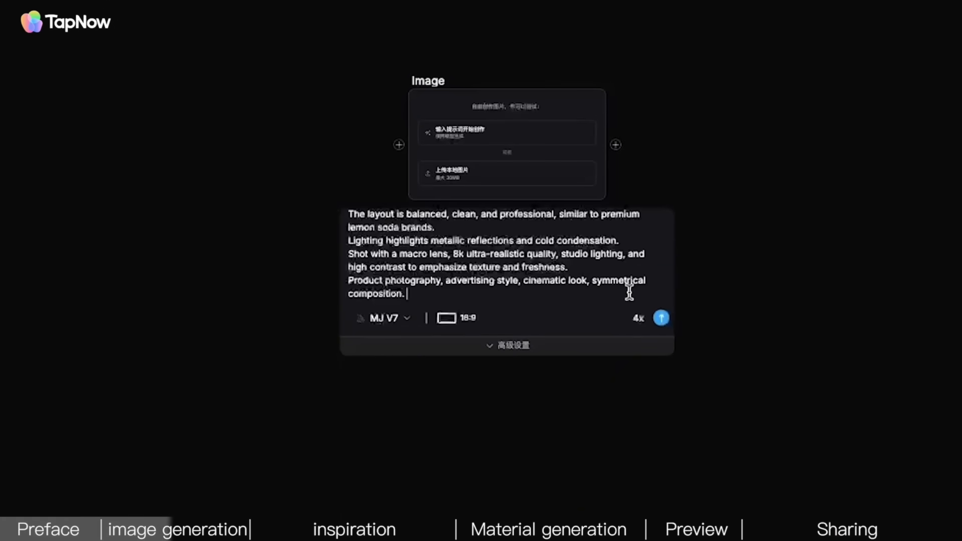
click(661, 318)
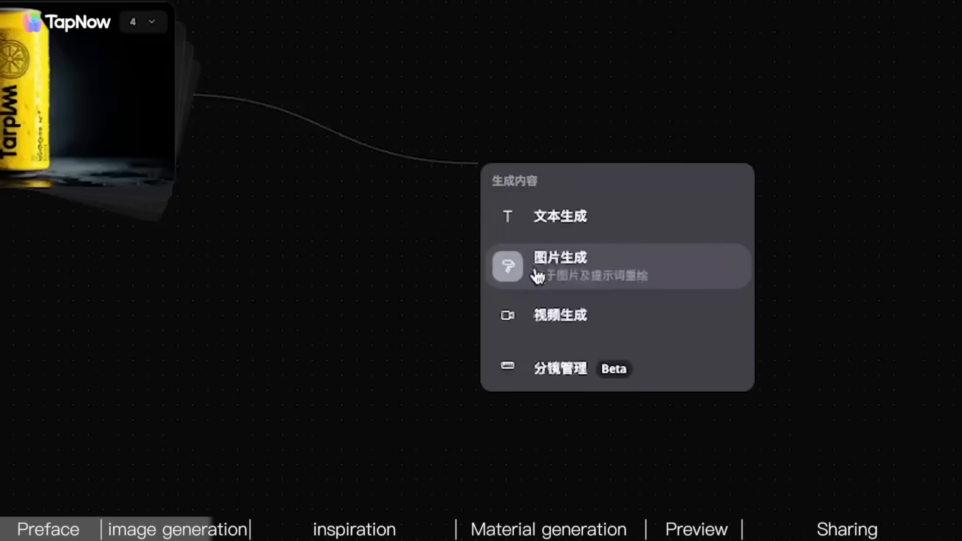
Step: Create a linked 图片生成 node that keeps the can but replaces its lettering with TAPNOW, and generate it
click(558, 258)
text(保持产品不变，把主体文字huan c)
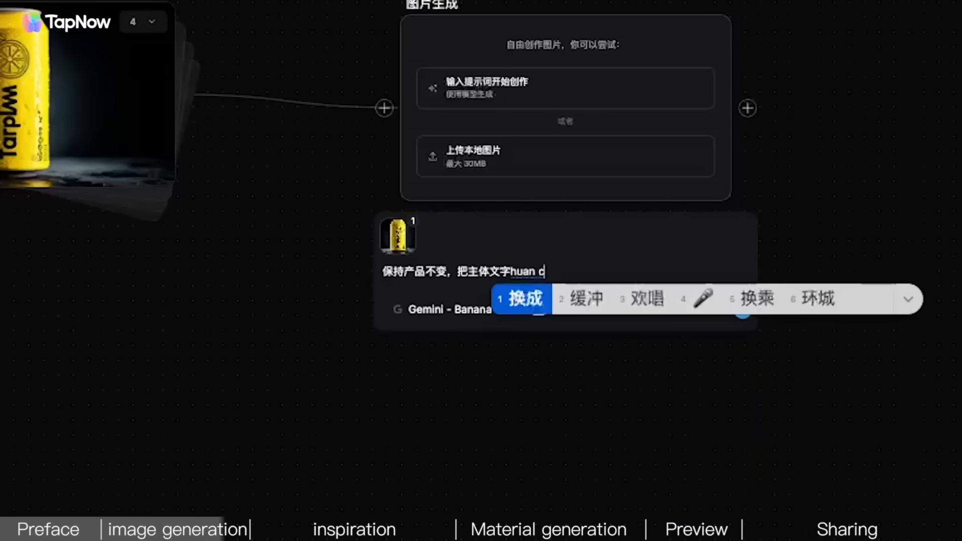
text(TAPNOW)
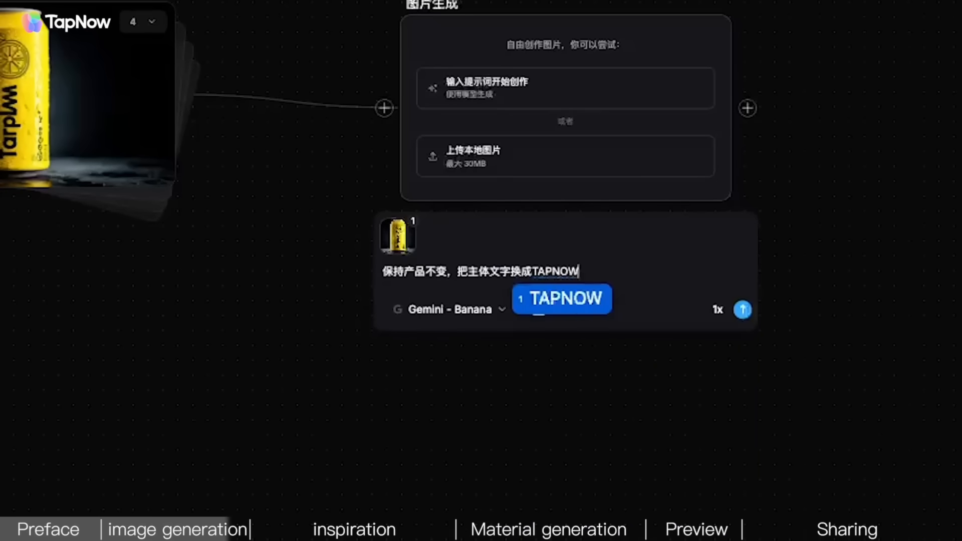
click(742, 310)
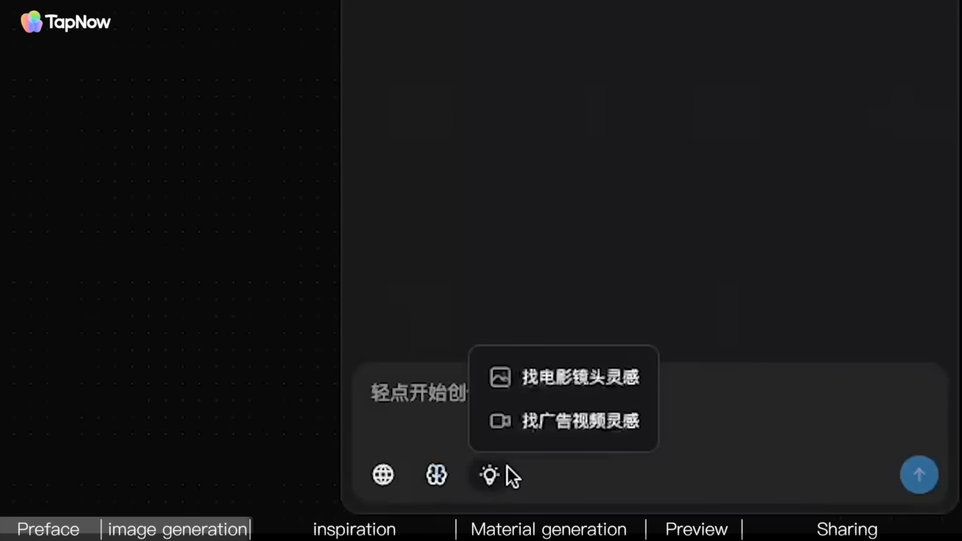
Step: Search 找广告视频灵感 for canned-drink ad videos and browse the full gallery of 100 results
click(580, 422)
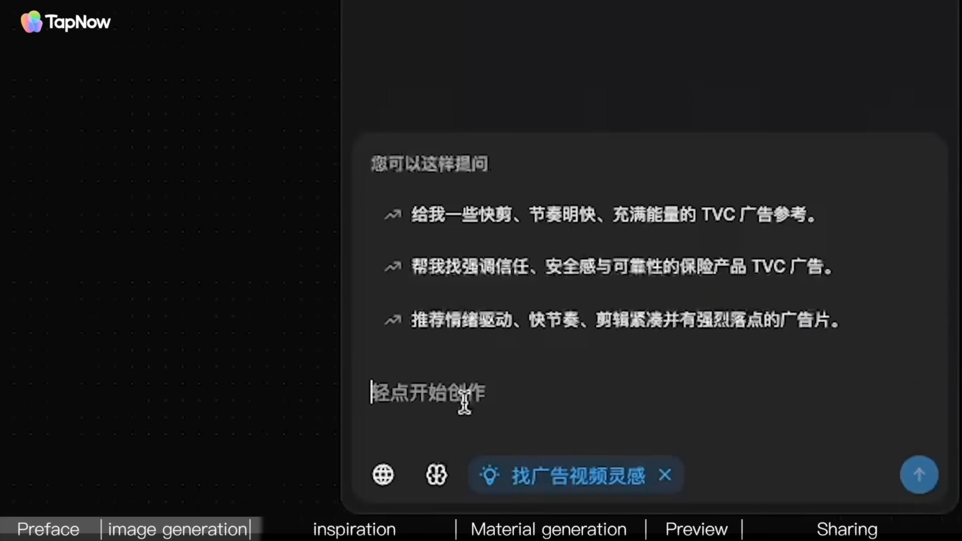
text(帮我找一下yila)
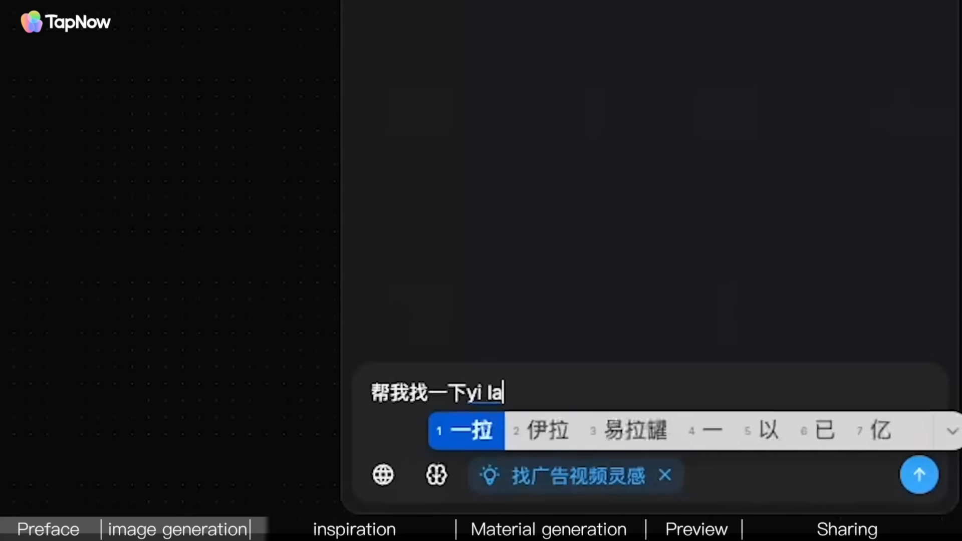
click(919, 474)
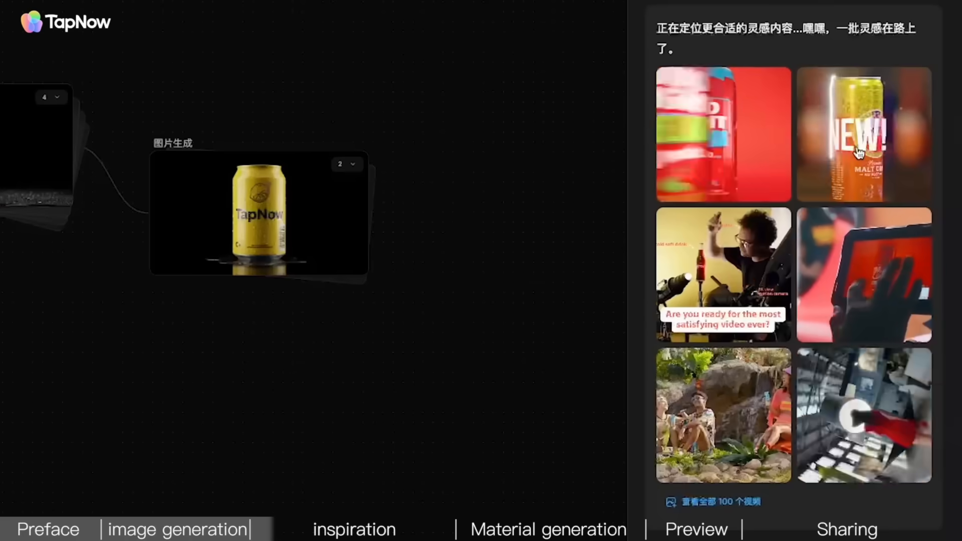
click(712, 502)
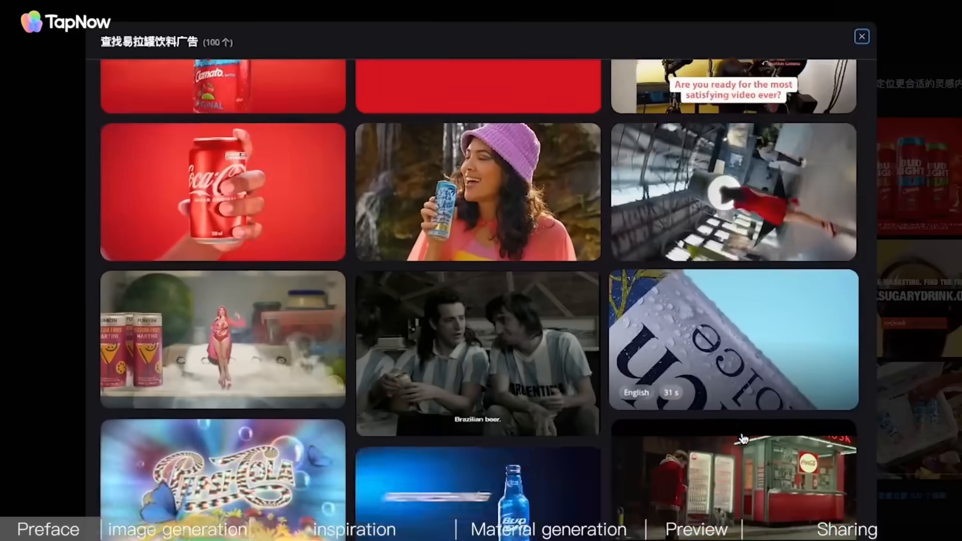
scroll(down, 3)
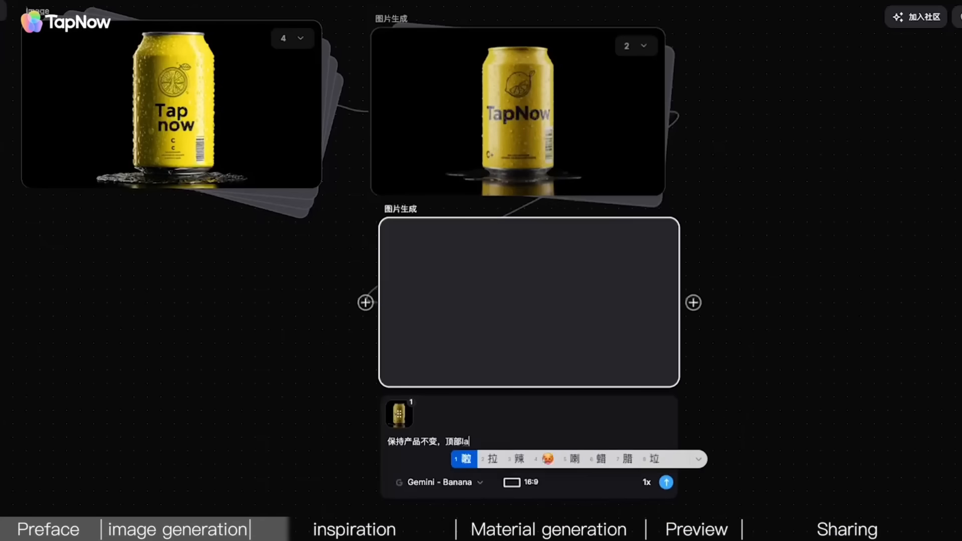
Step: Generate the close-up material shot of the can top
click(666, 487)
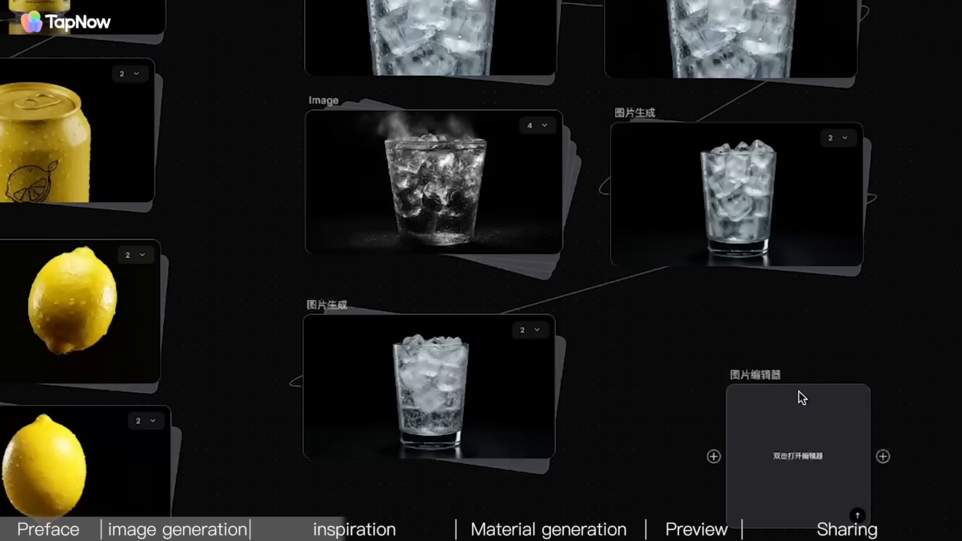
Step: Sketch a layout in the Image Editor and write the 摆放 prompt arranging can, ice glass and lemon per the sketch
double_click(798, 455)
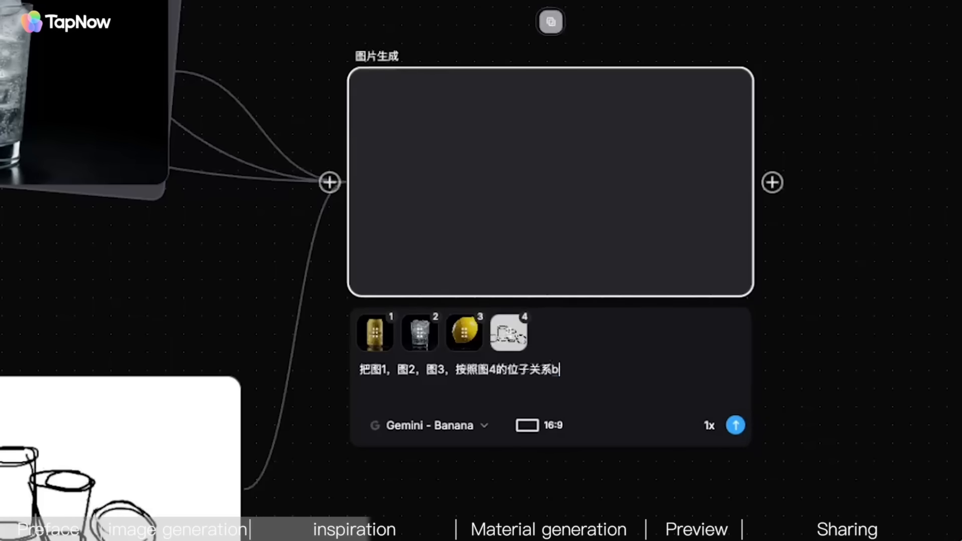
text(摆放，)
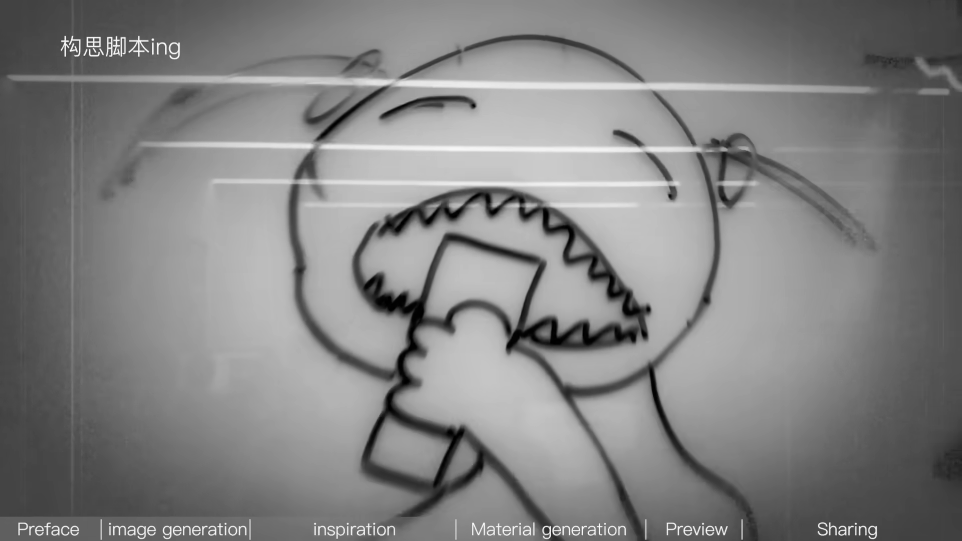
click(179, 529)
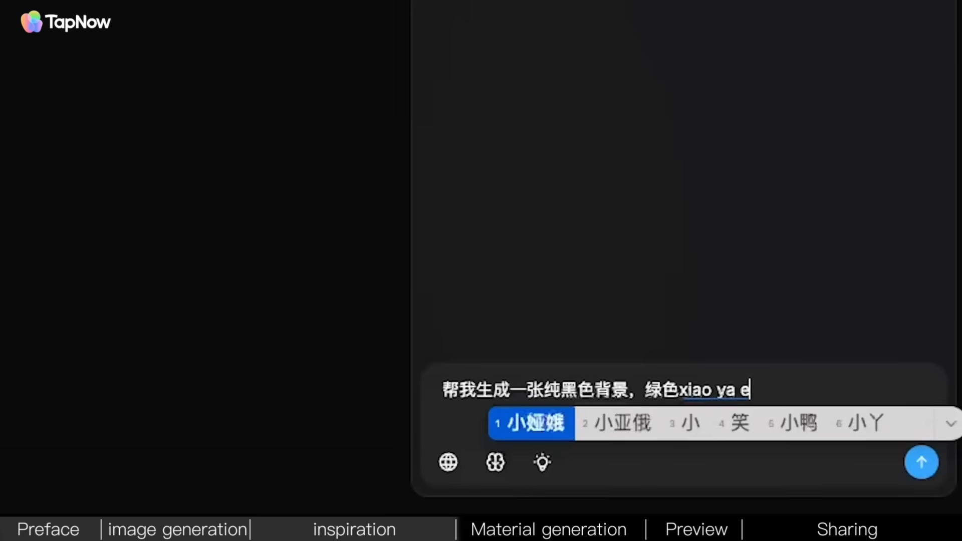
Step: Request a green sprout on a black background, then add a generation step from the sprout image
click(921, 462)
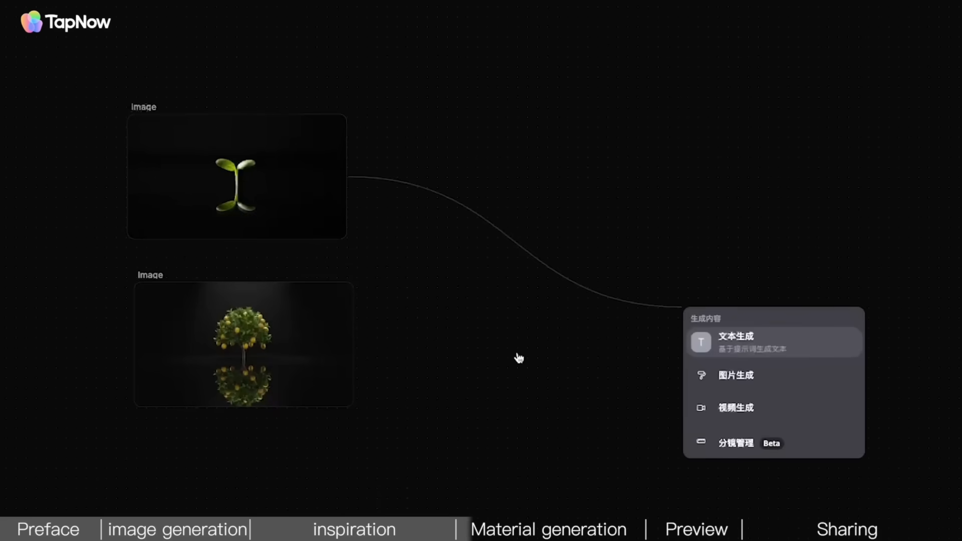
click(734, 408)
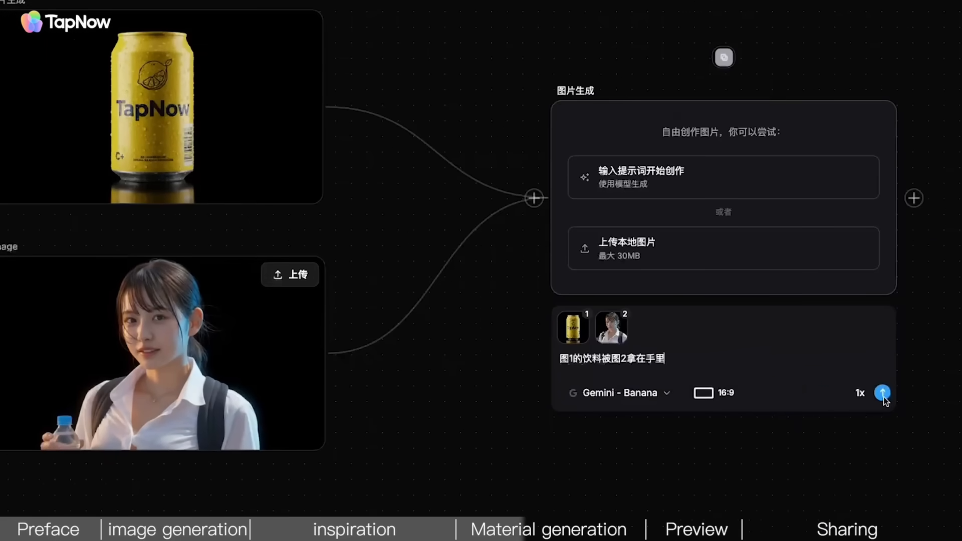
Step: Generate the woman holding the TapNow can, then start a Kling 2.5 5-second video of her sipping it
click(882, 393)
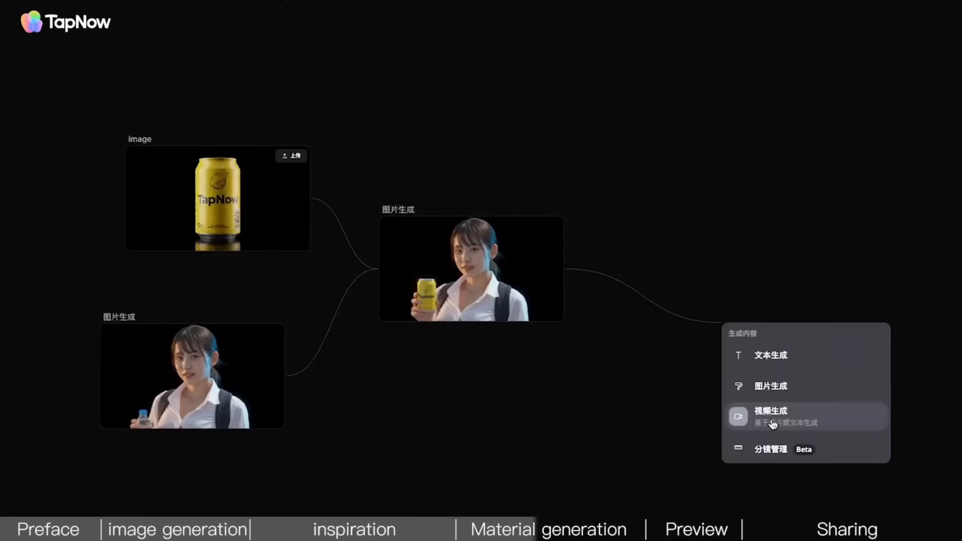
click(772, 416)
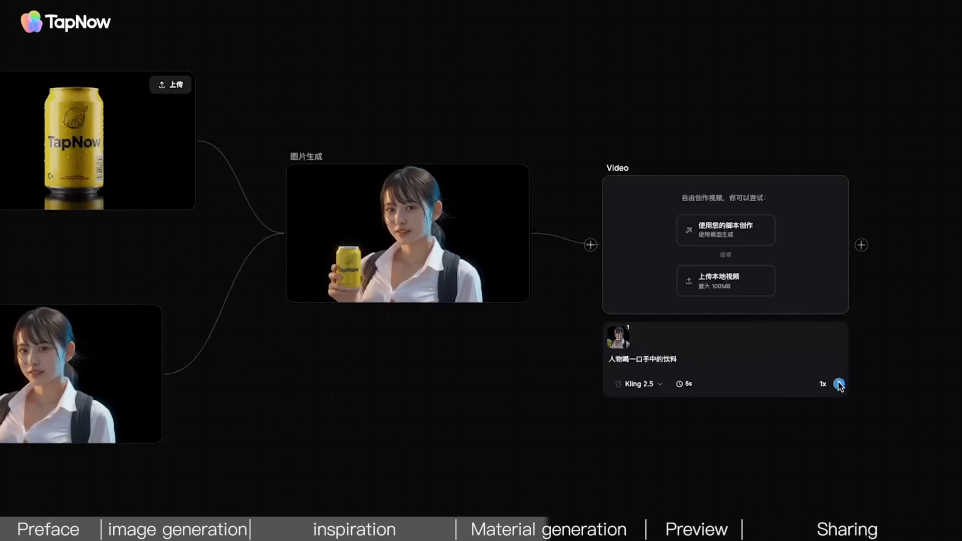
click(839, 384)
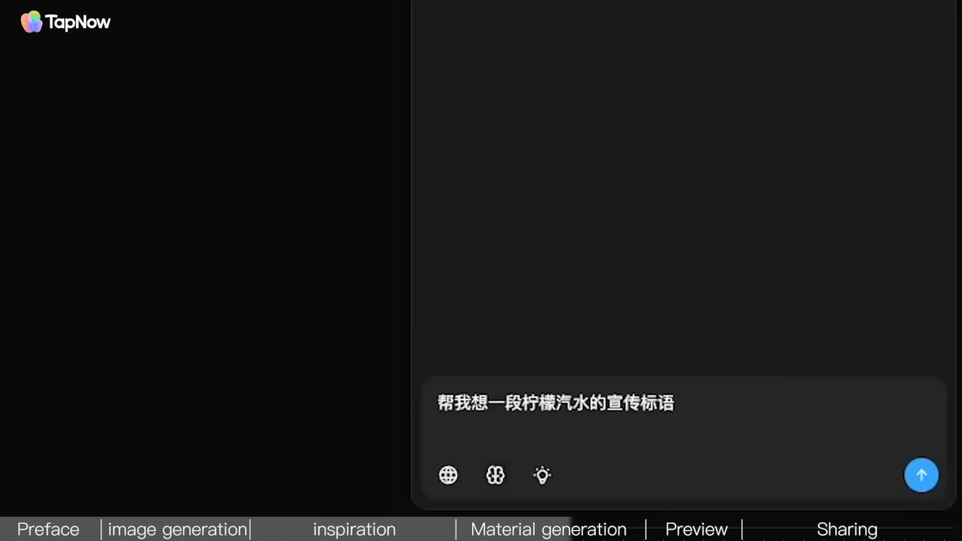
Step: Ask for the lemon-soda slogan in Chinese, English and Korean, then add a 视频生成 step from the woman-with-can image
text(中文英文han wen)
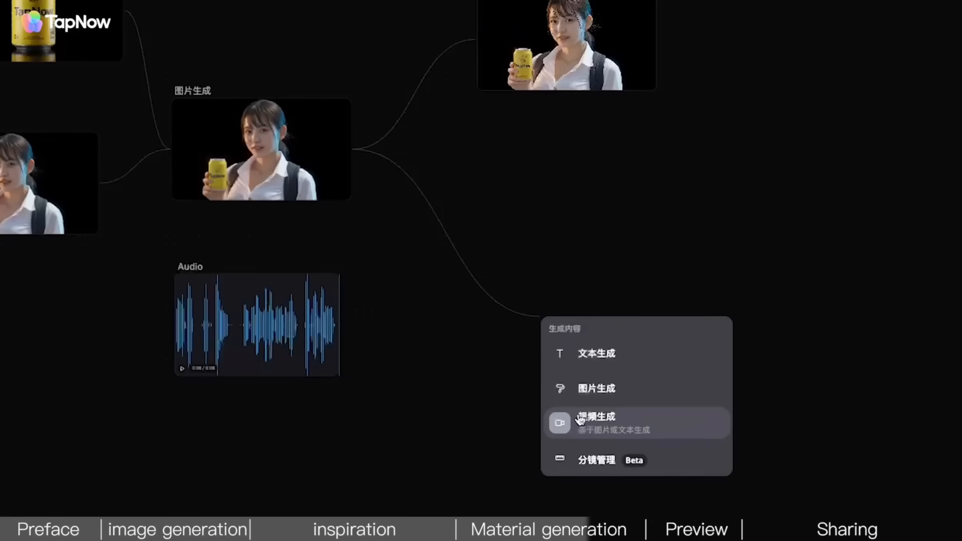
click(595, 417)
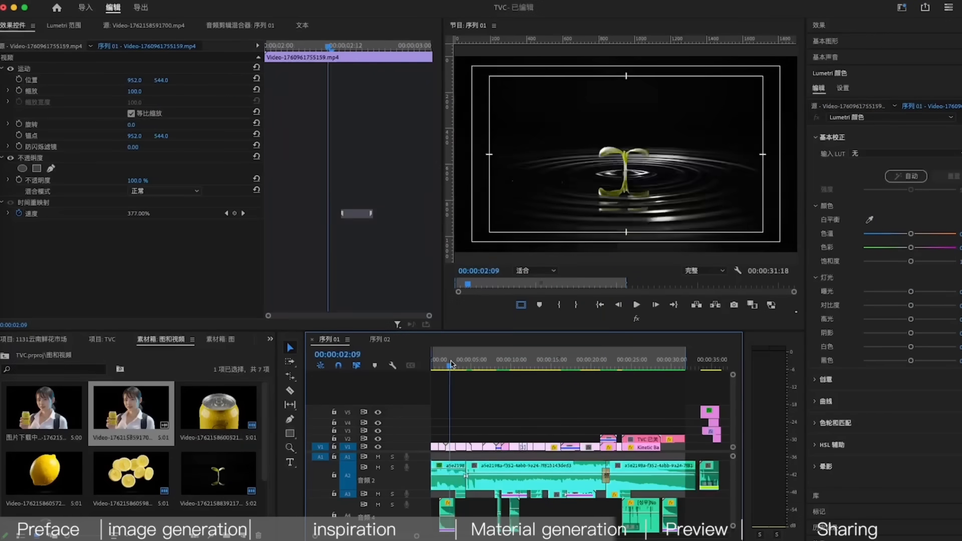
Step: Lay the clips and voiceover on Sequence 01 with the sprout clip sped to 377%
click(478, 365)
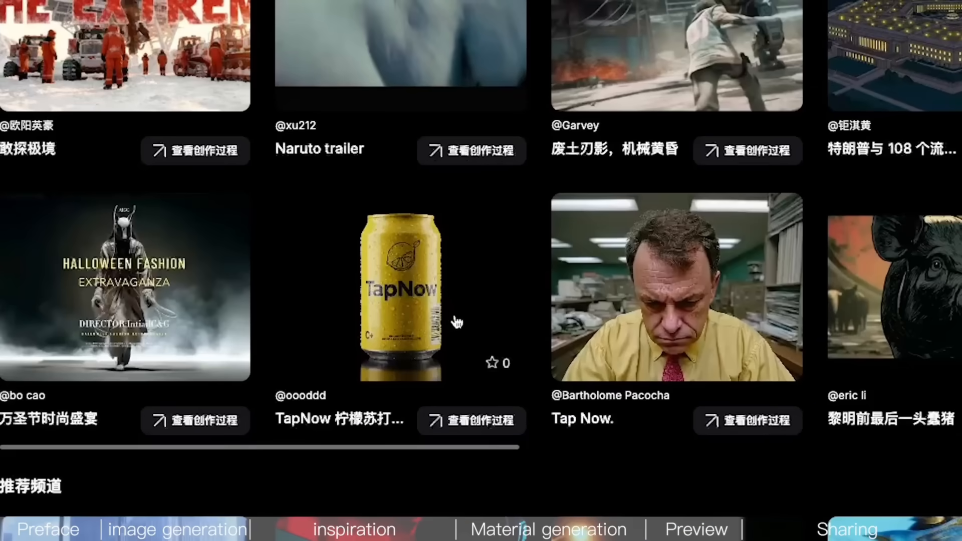
Step: View the shared lemon-soda ad card in the community gallery
click(400, 289)
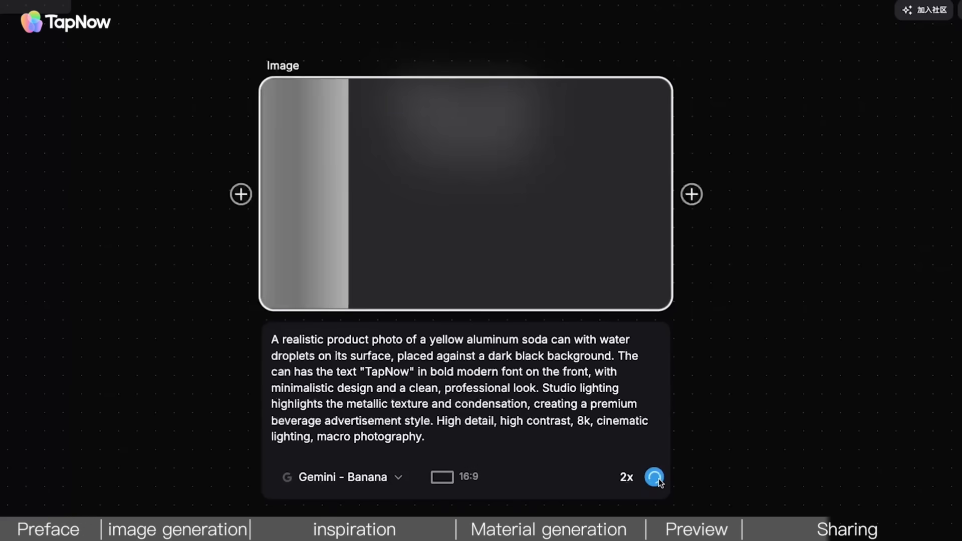
Step: Generate the yellow TapNow can image with Gemini - Banana, then the 顶部拉环特写 pull-tab close-up
click(655, 477)
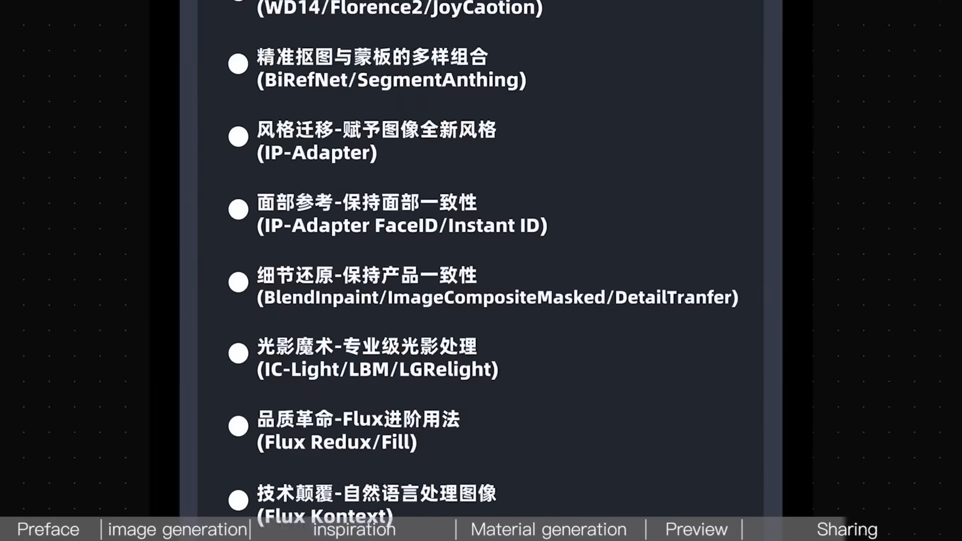
scroll(down, 3)
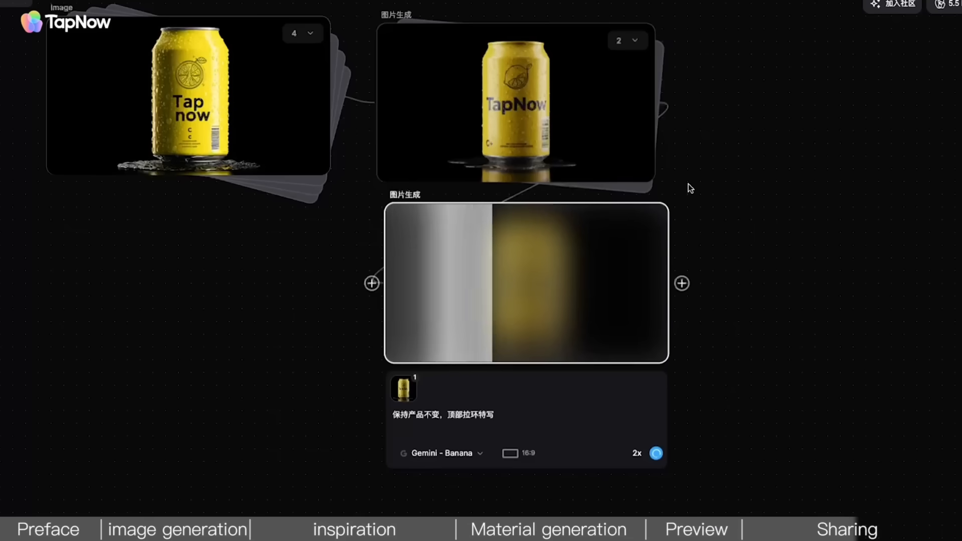
click(652, 453)
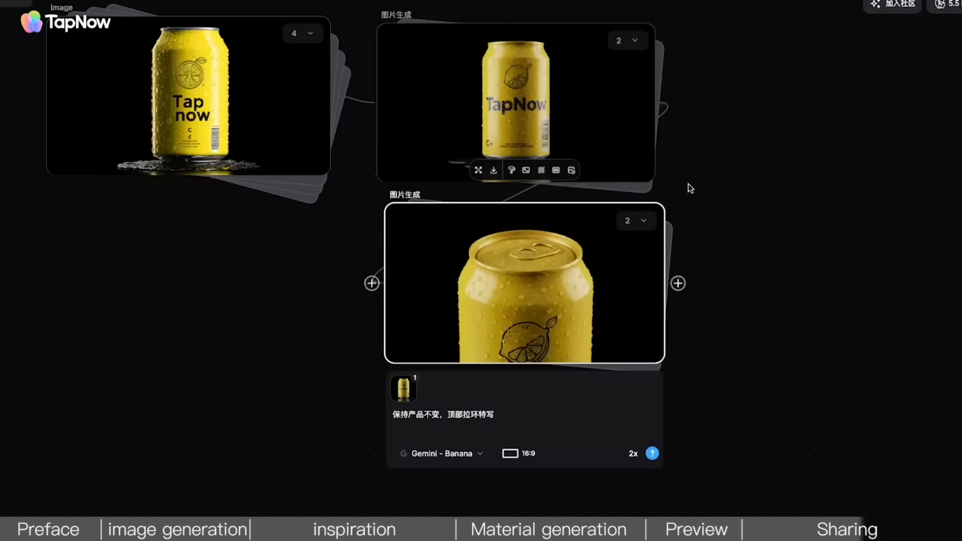